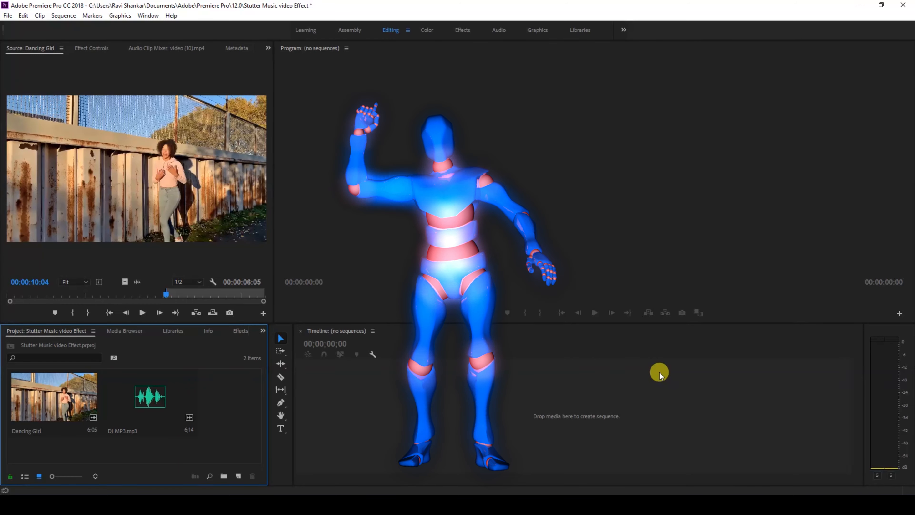
Step: Pick the Dancing Girl footage to start a new sequence from it
left_click(91, 47)
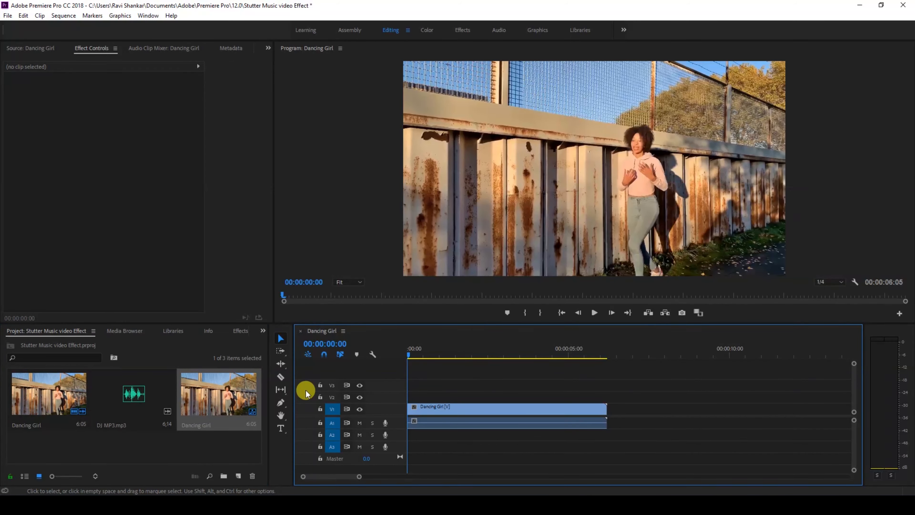
mouse_move(284, 394)
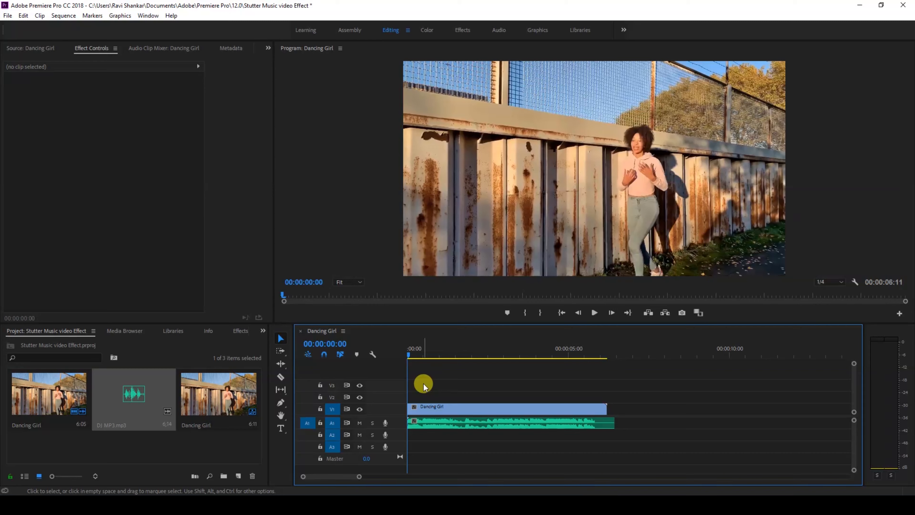
left_click(594, 312)
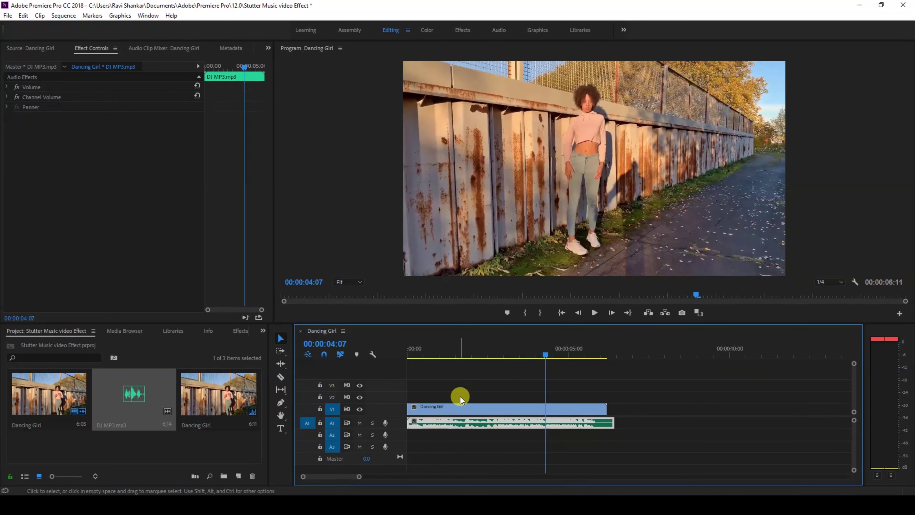
left_click(476, 424)
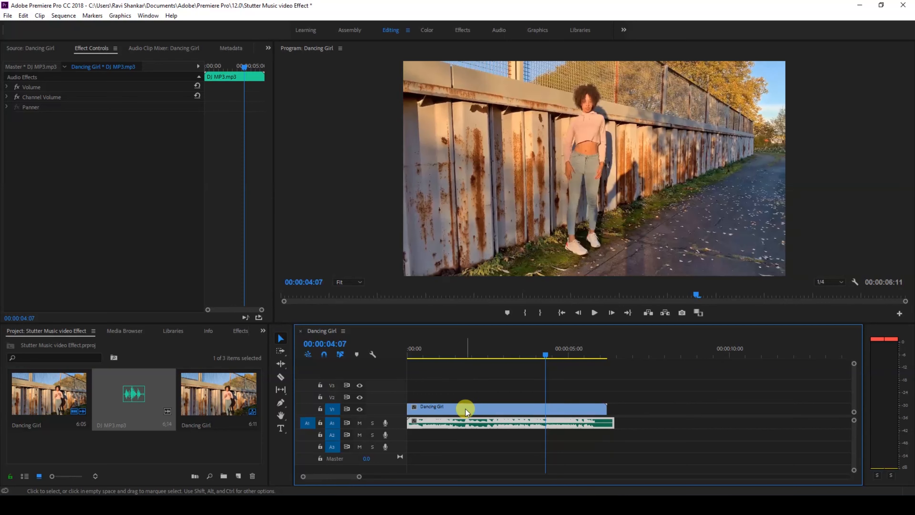
mouse_move(461, 415)
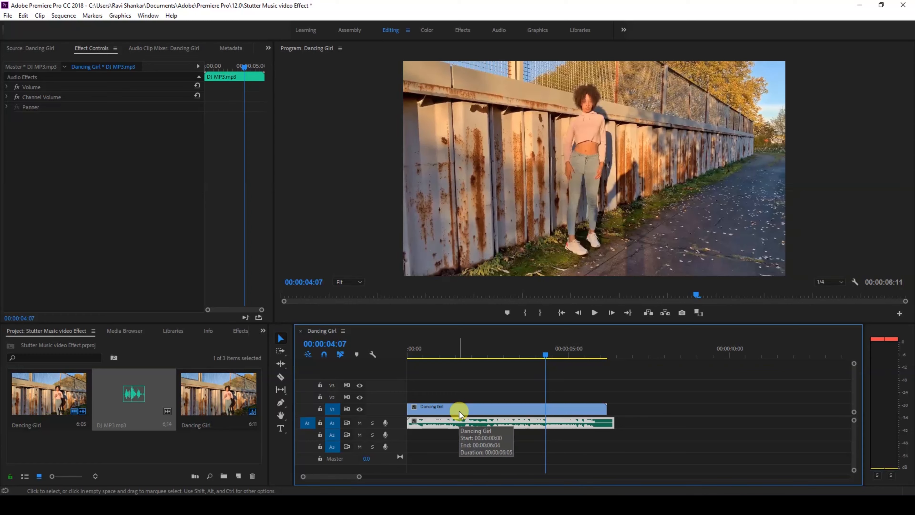
left_click(455, 409)
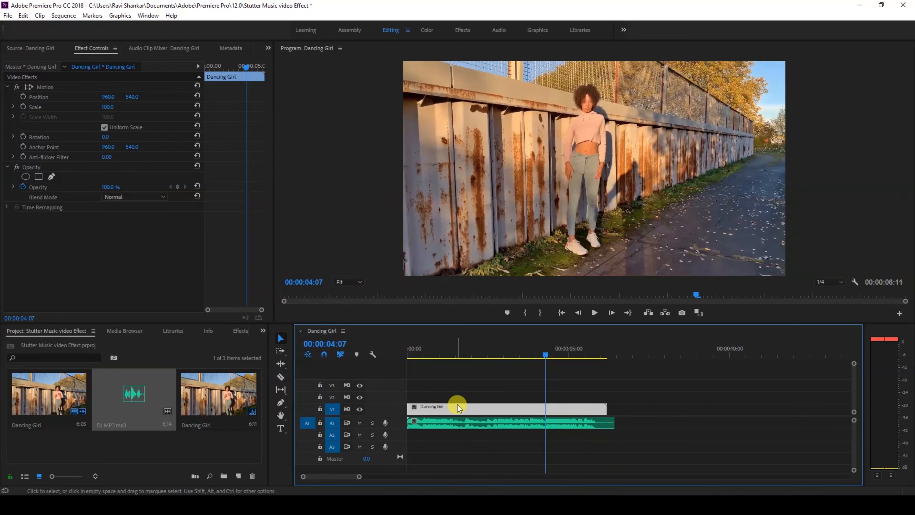
mouse_move(478, 435)
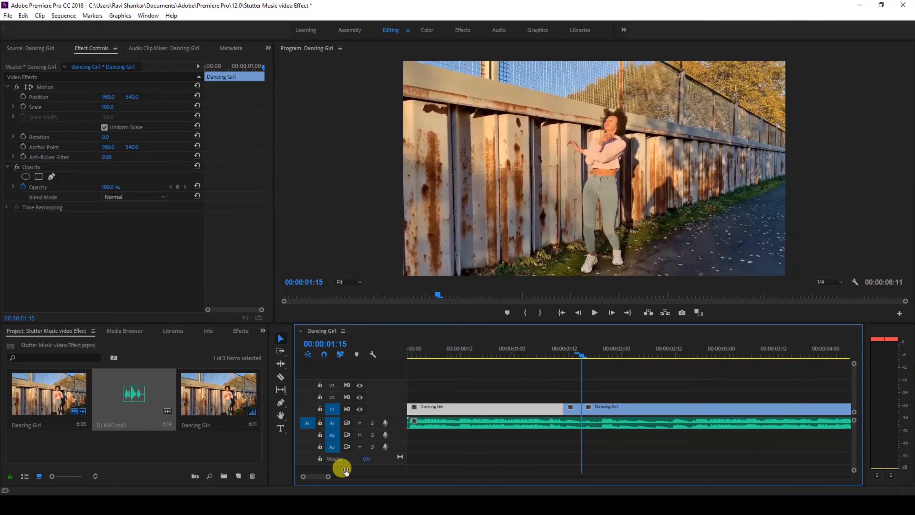
Step: Magnify the timeline at the cut and select the remaining clip after the slice
left_click(596, 407)
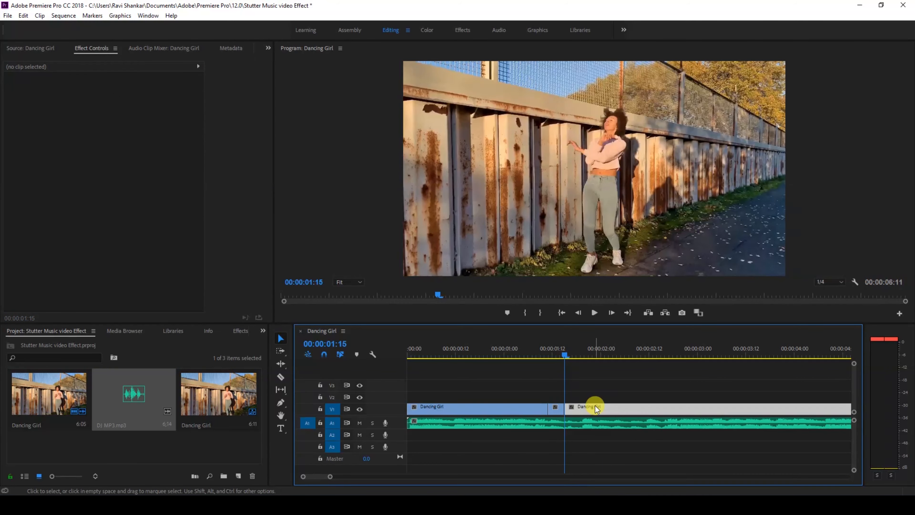
left_click(594, 406)
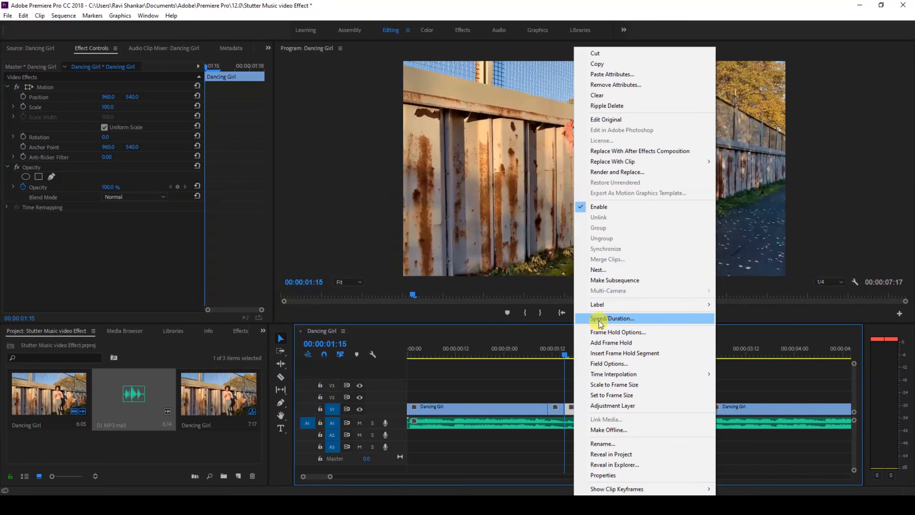
Step: Enable Reverse Speed on the duplicate slice via Speed/Duration and confirm
left_click(612, 318)
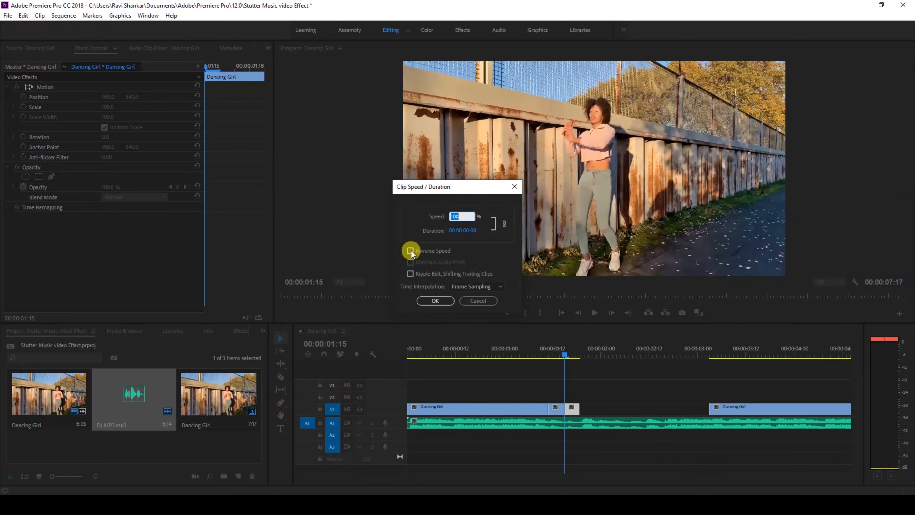
left_click(411, 250)
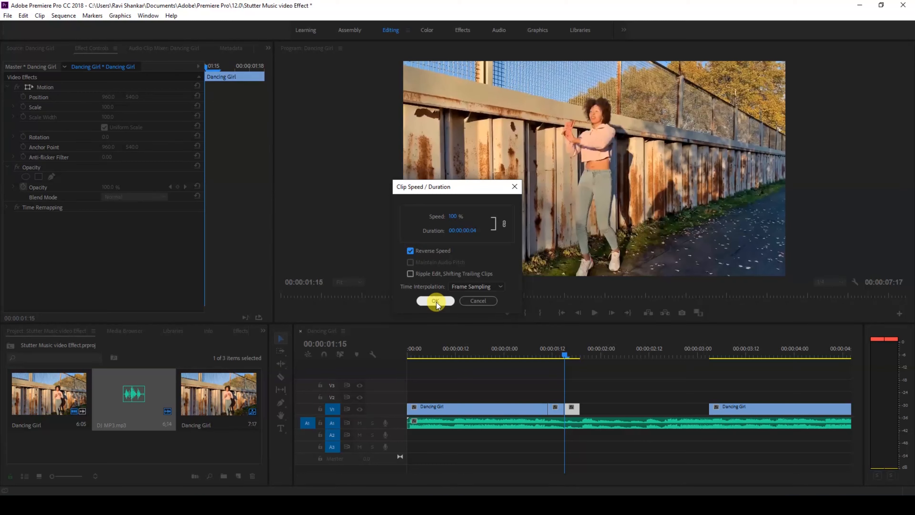
left_click(435, 301)
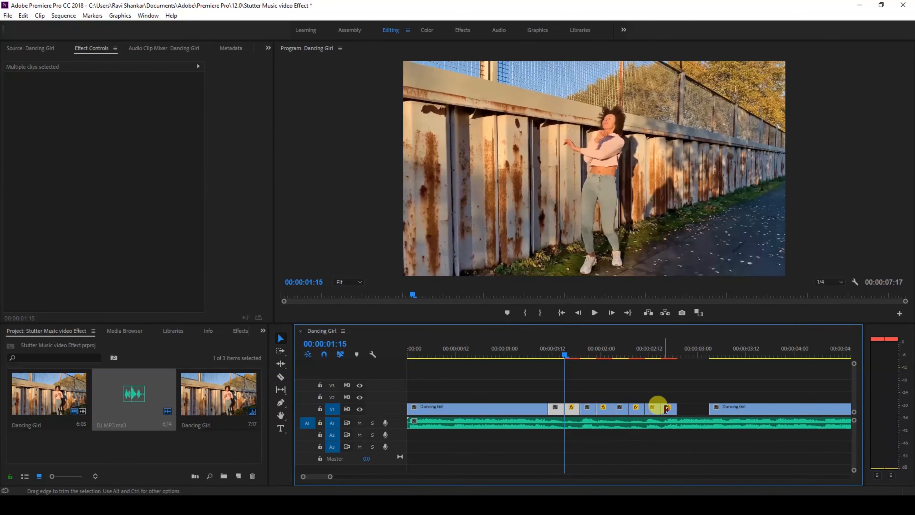
mouse_move(710, 400)
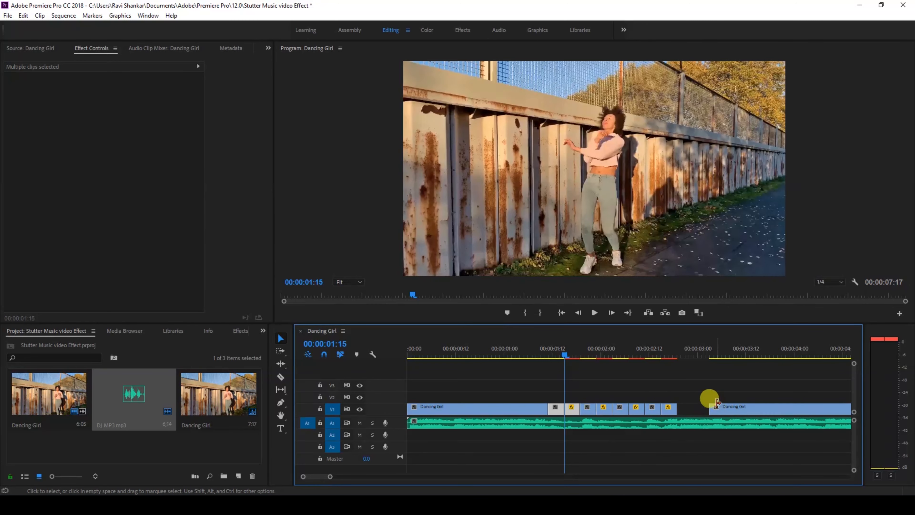
Step: Shift the remaining footage later and duplicate the forward/reversed pair after itself
left_click(620, 409)
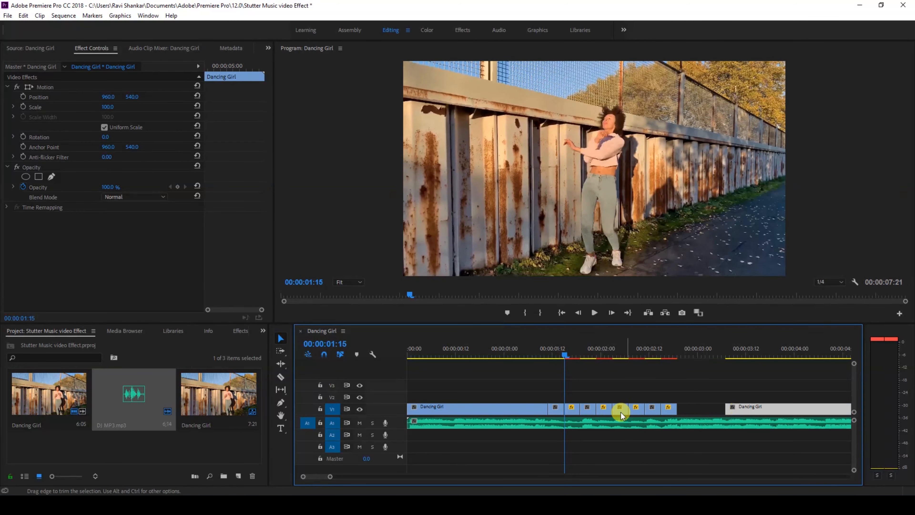
left_click(572, 408)
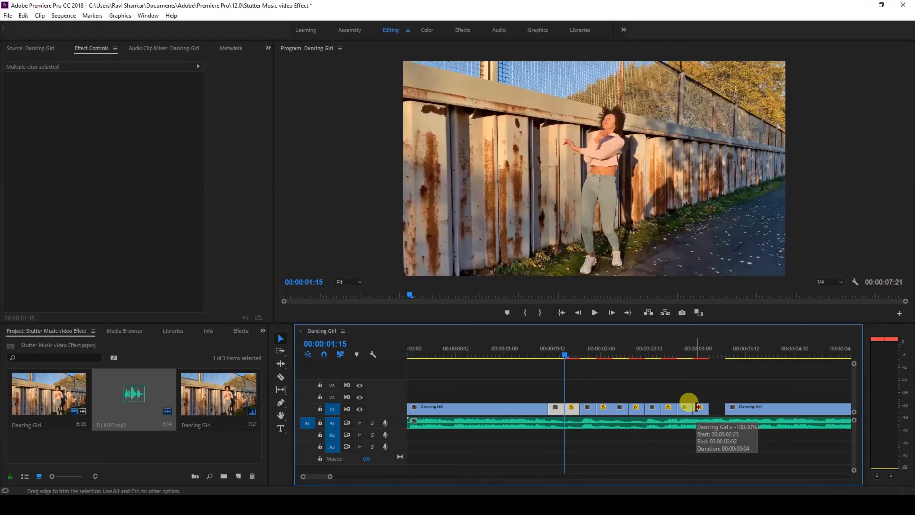
mouse_move(704, 411)
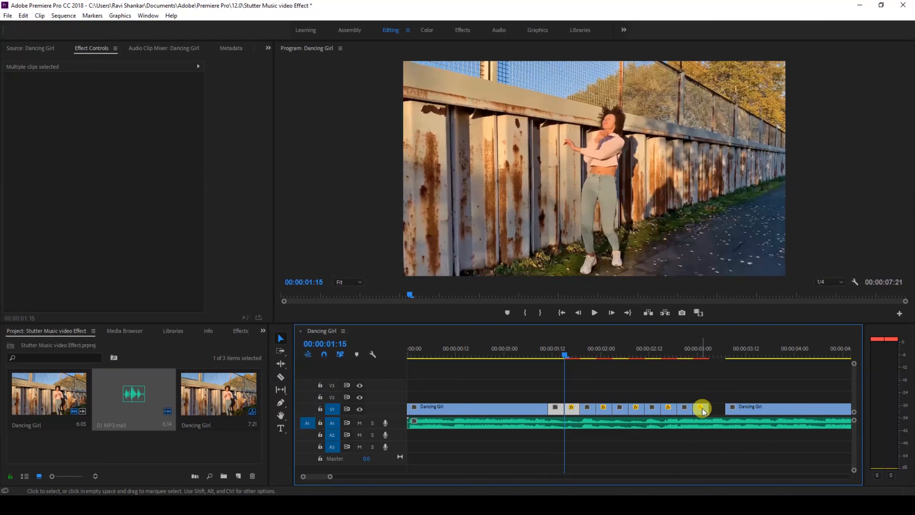
left_click(702, 406)
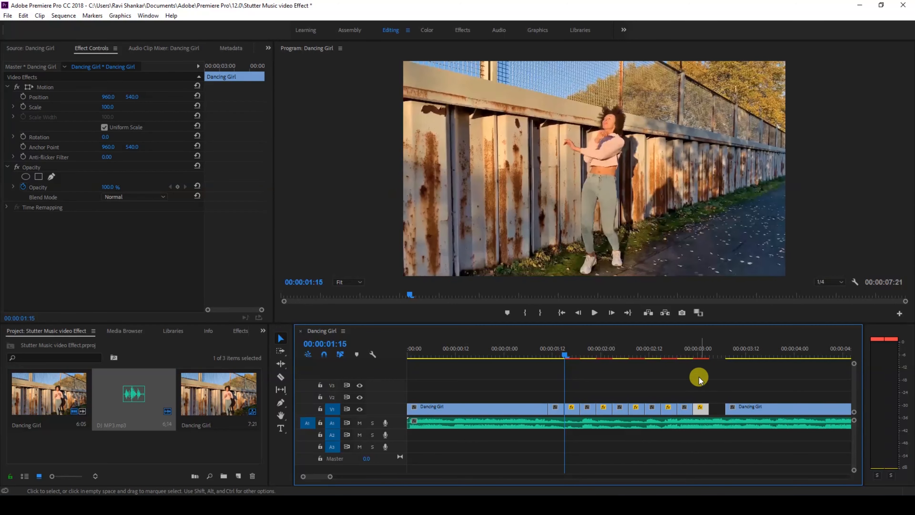
mouse_move(702, 410)
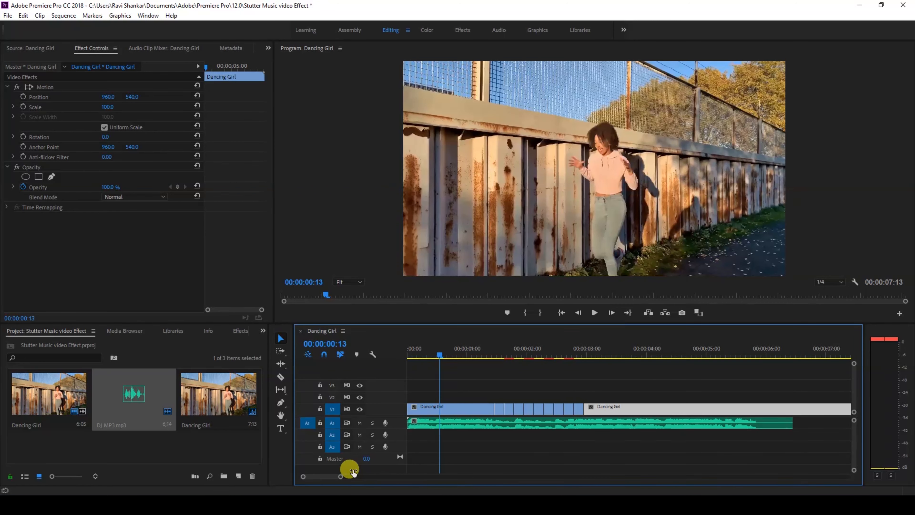
mouse_move(573, 396)
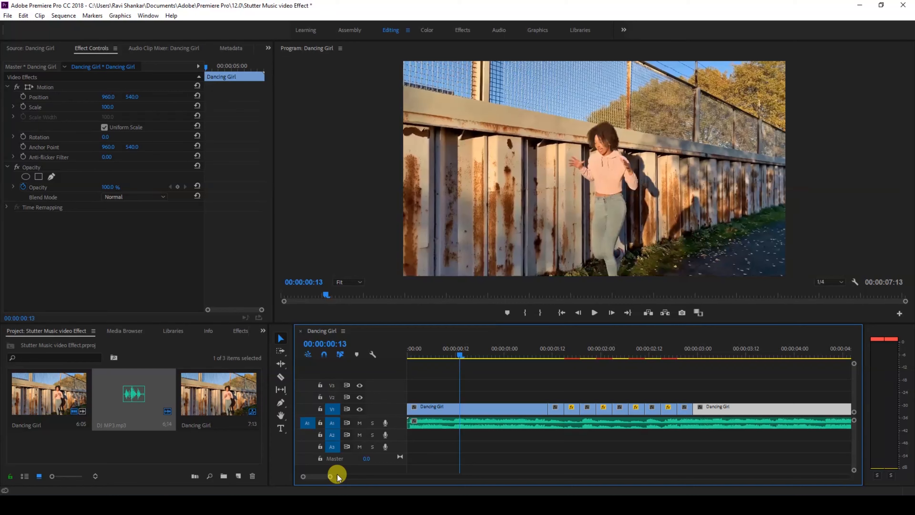
mouse_move(573, 407)
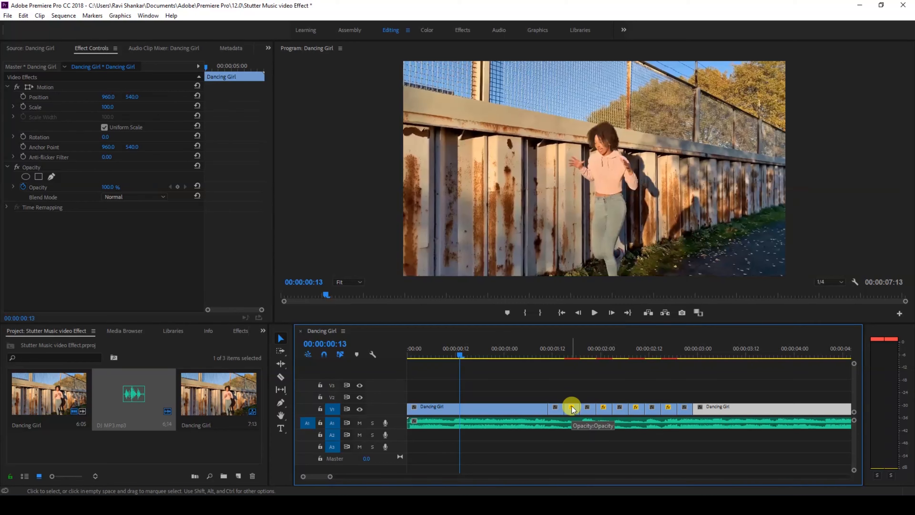
Step: Select a reversed slice in the closed-up stutter run for duplicating
left_click(572, 407)
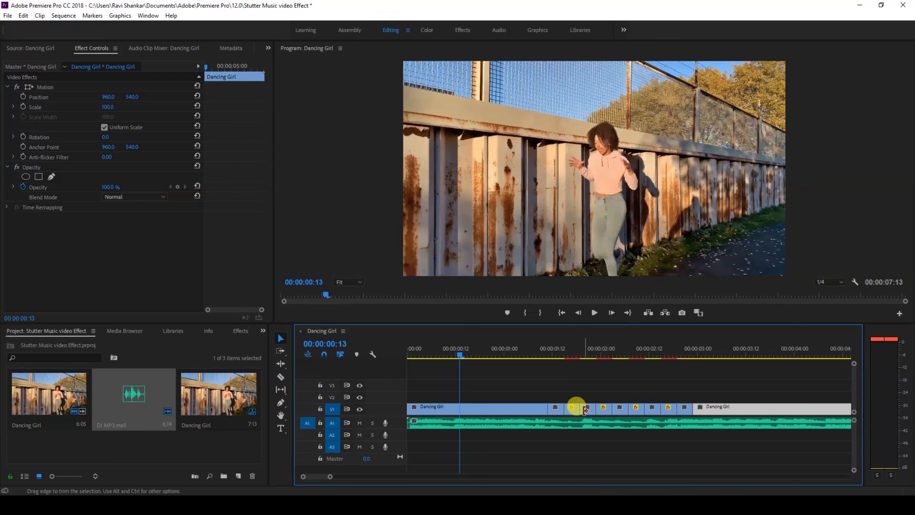
Step: Duplicate the reversed slices up onto V2 and select the first copy
left_click(624, 407)
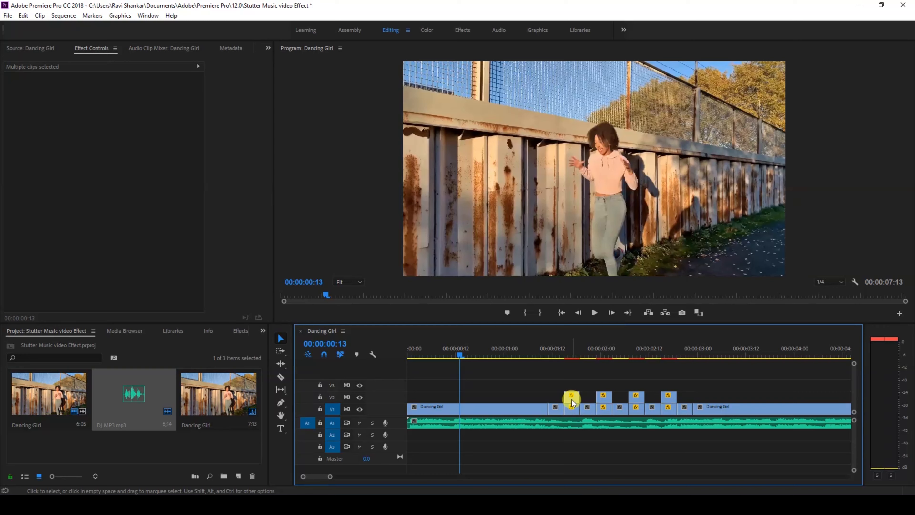
left_click(134, 197)
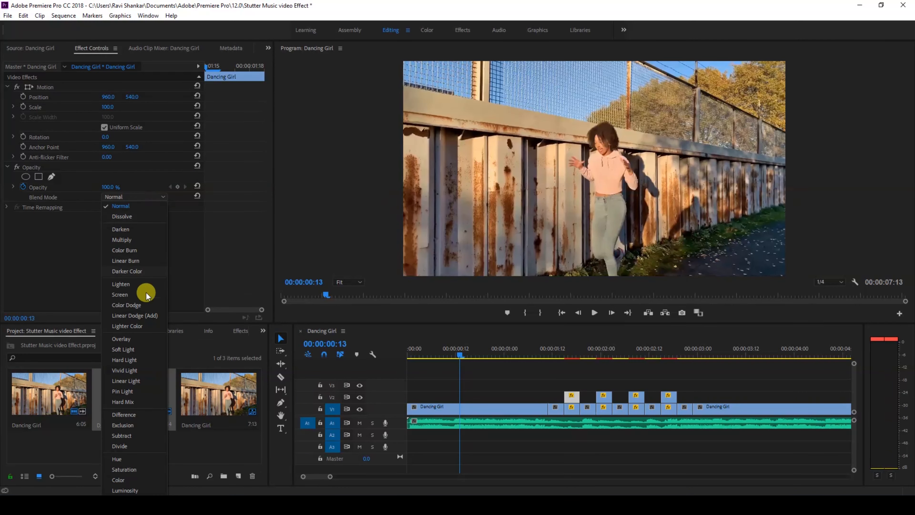
Step: Give each V2 slice copy the Vivid Light blend mode under Opacity
left_click(124, 370)
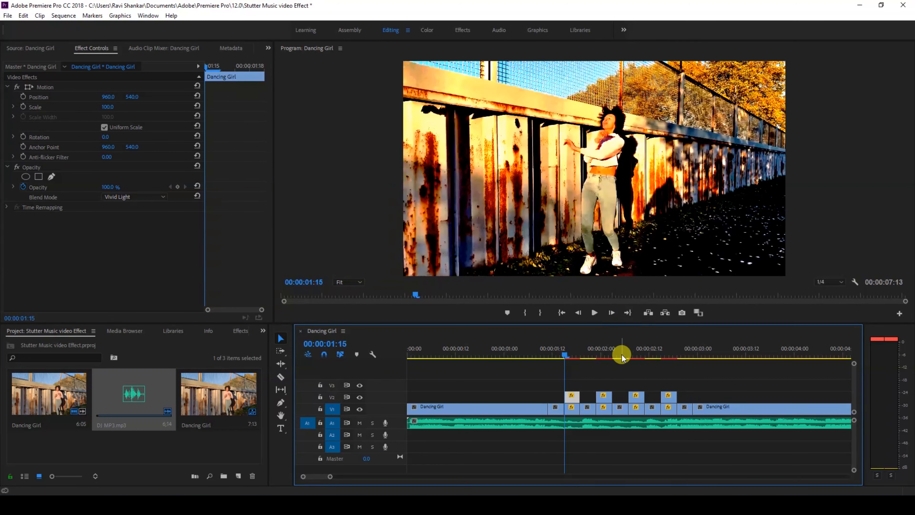
left_click(134, 196)
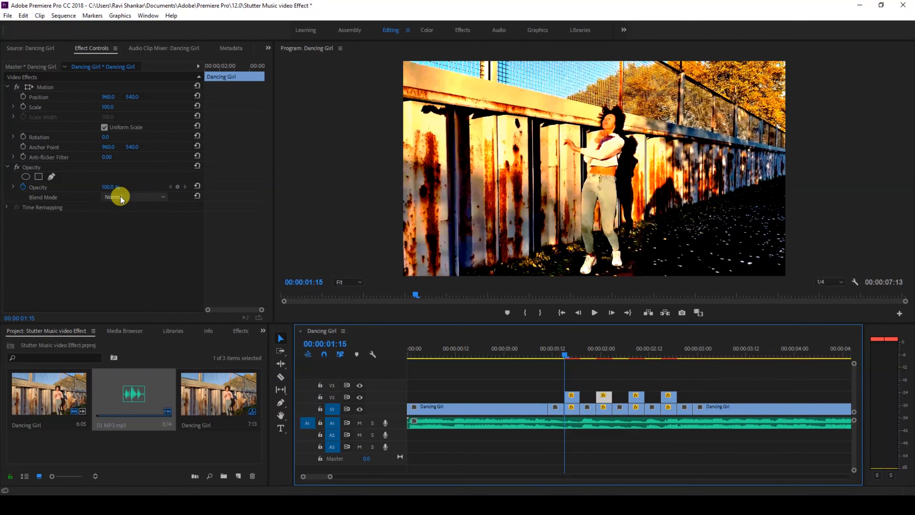
left_click(134, 197)
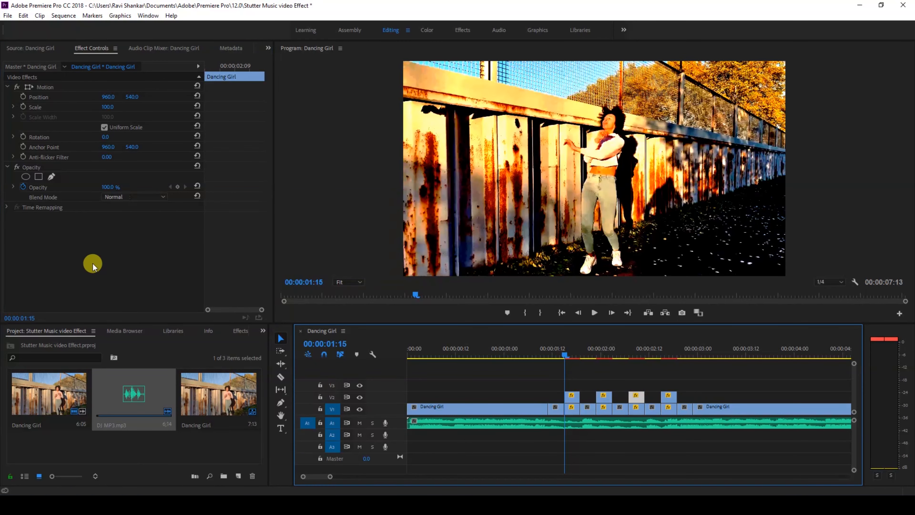
left_click(134, 196)
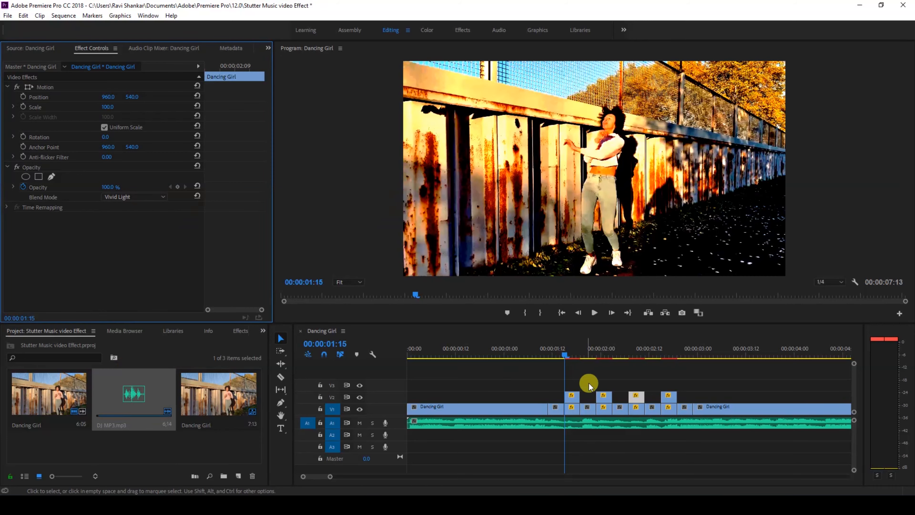
left_click(135, 197)
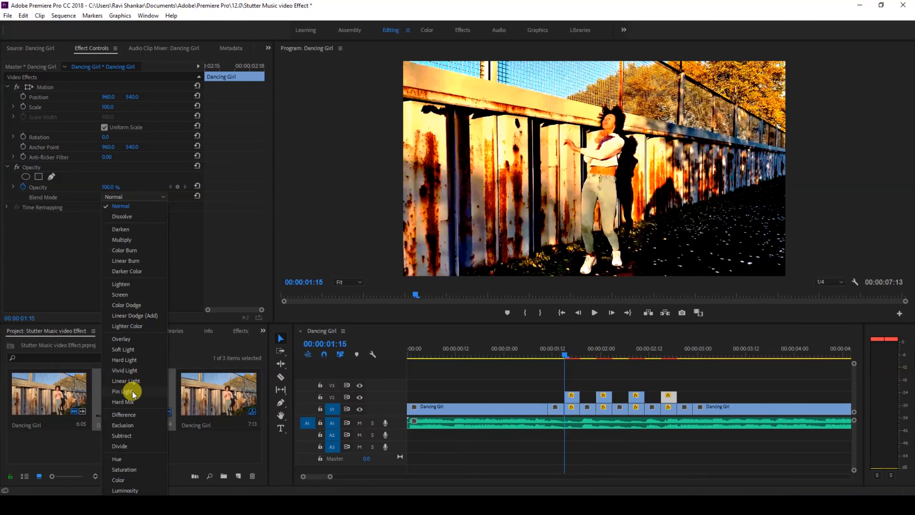
left_click(124, 370)
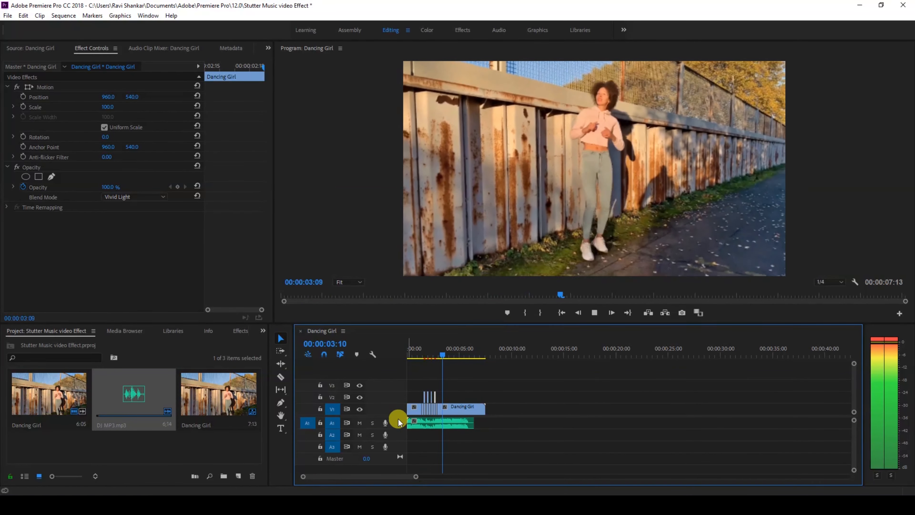
left_click(414, 348)
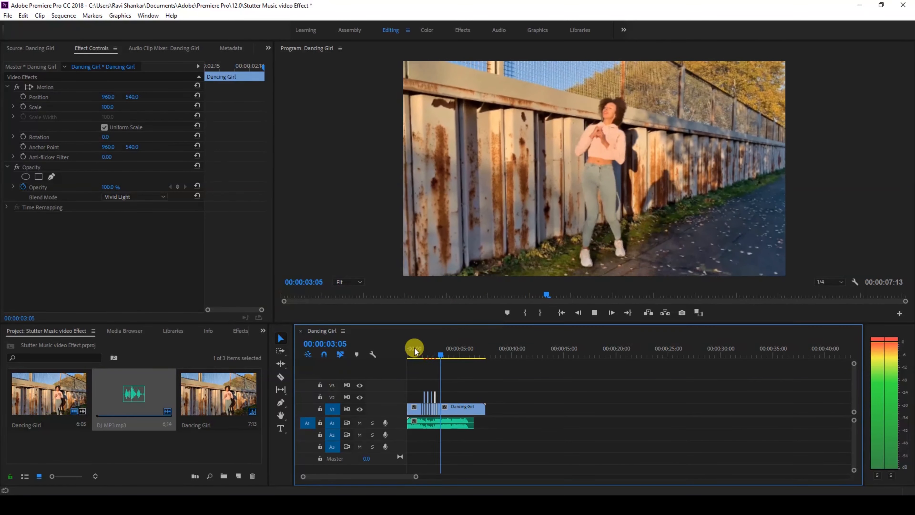
left_click(594, 312)
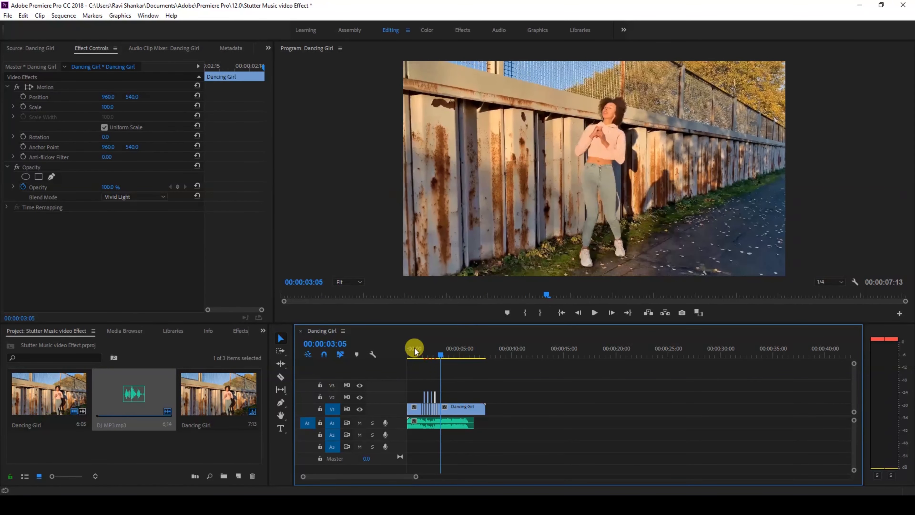